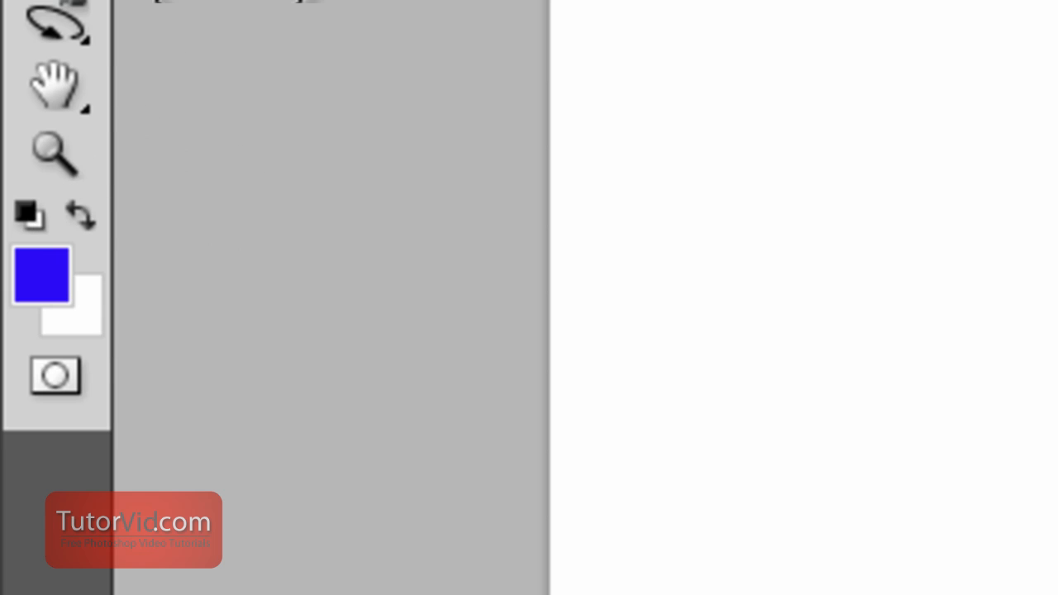
# - Paint a solid, fully opaque blue H-shaped stroke with the Brush tool
pyautogui.click(245, 36)
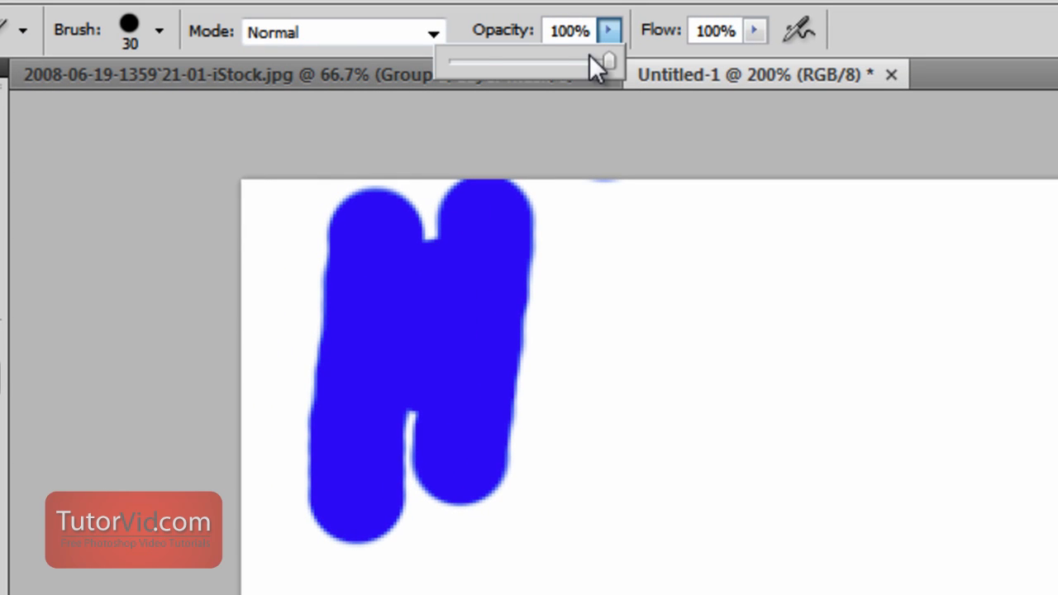
# - Lower brush opacity and paint overlapping pale blue strokes beside the H, darker where they cross
pyautogui.moveTo(609, 60); pyautogui.dragTo(483, 59)
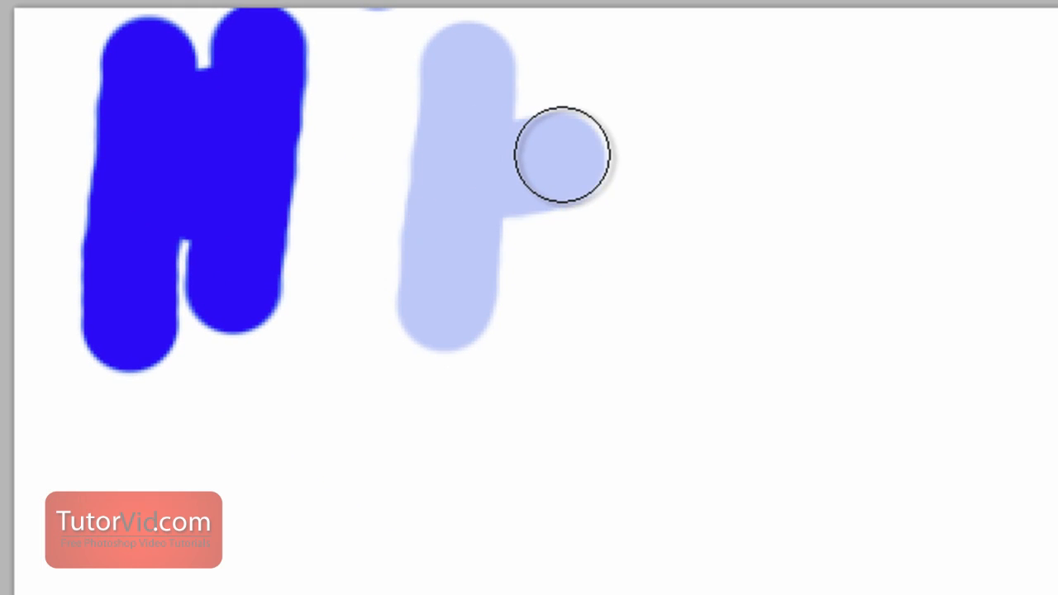
pyautogui.moveTo(562, 152); pyautogui.dragTo(443, 151)
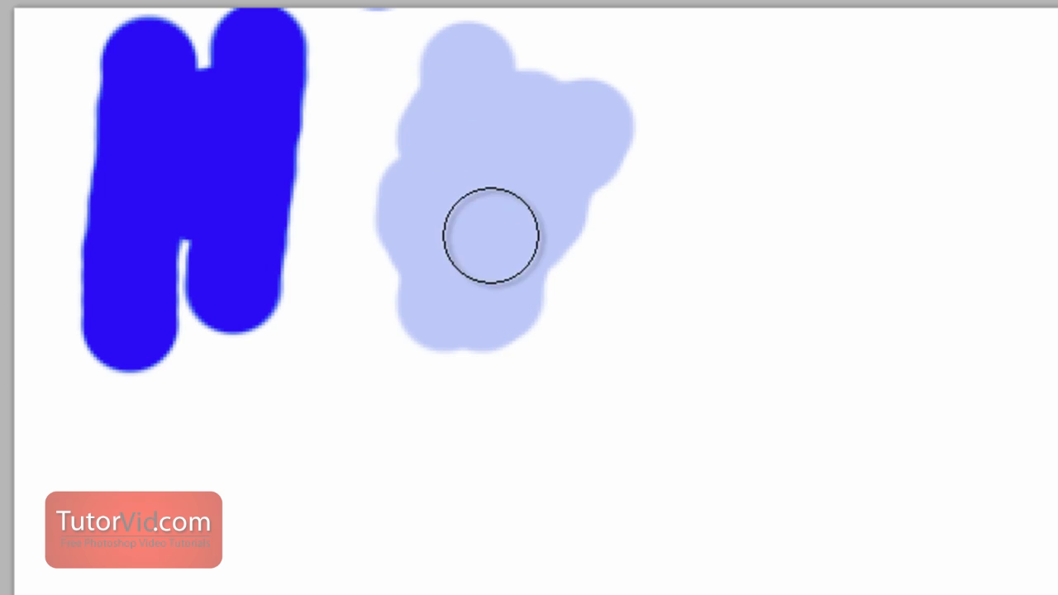
pyautogui.moveTo(455, 146)
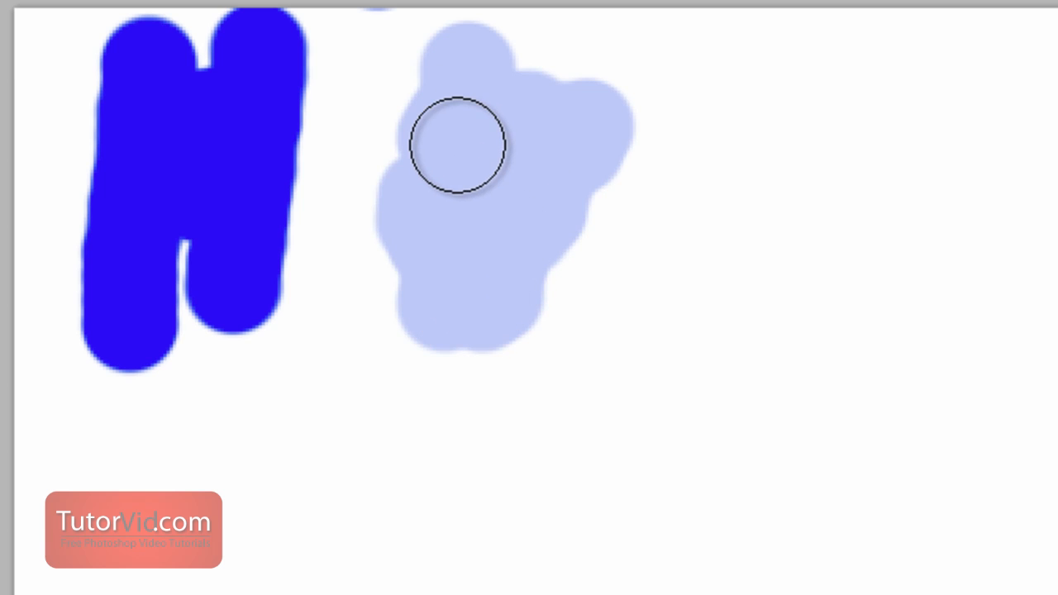
pyautogui.moveTo(456, 145); pyautogui.dragTo(486, 197)
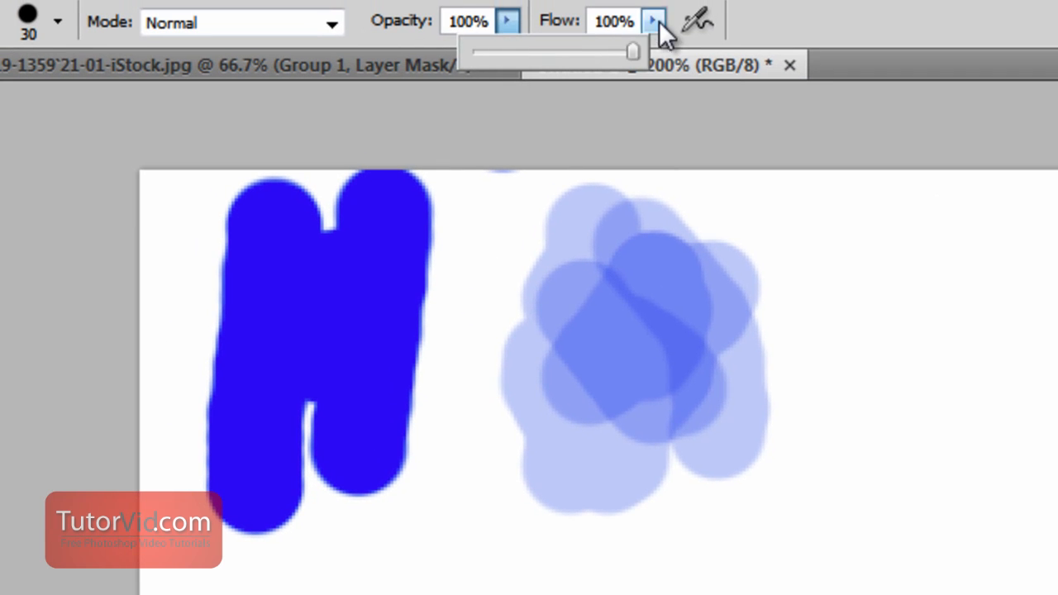
# - Reduce the brush Flow to 38%
pyautogui.moveTo(635, 52); pyautogui.dragTo(554, 51)
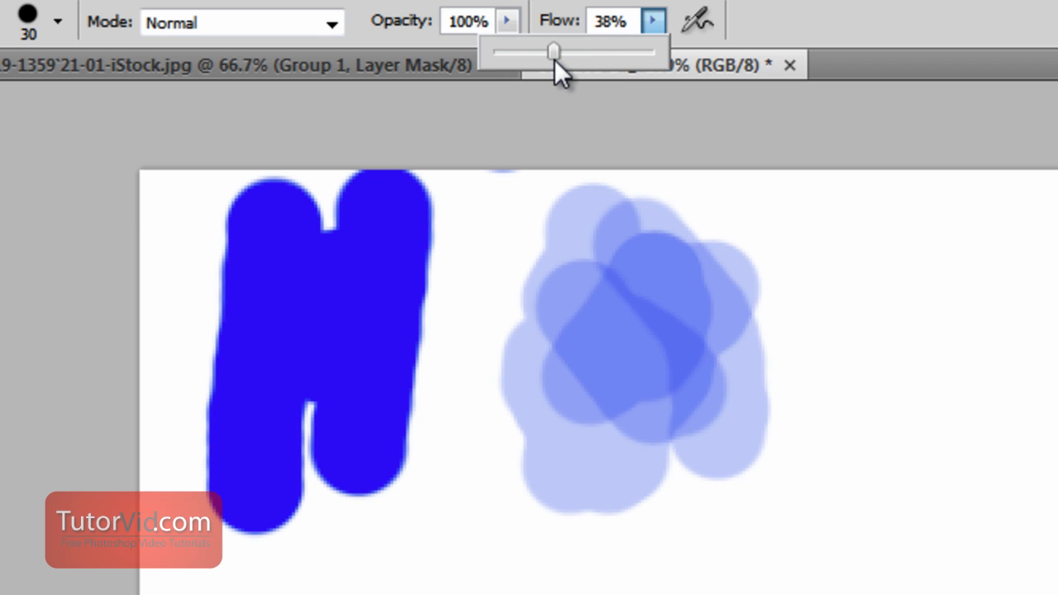
pyautogui.moveTo(554, 51); pyautogui.dragTo(535, 51)
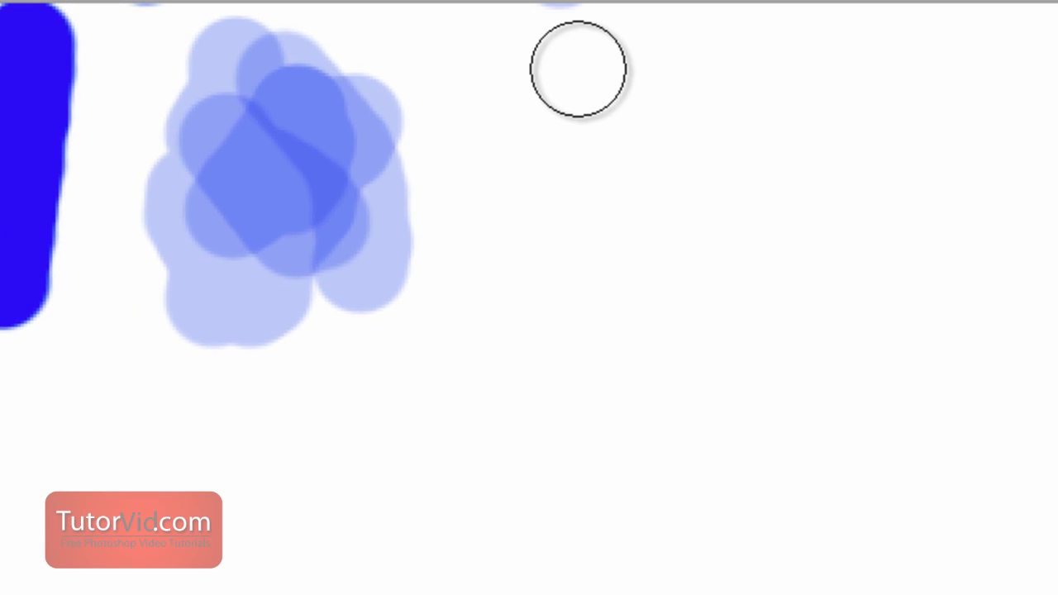
# - Paint a long winding stroke that loops back across itself, darkening at the overlap
pyautogui.moveTo(577, 68); pyautogui.dragTo(314, 511)
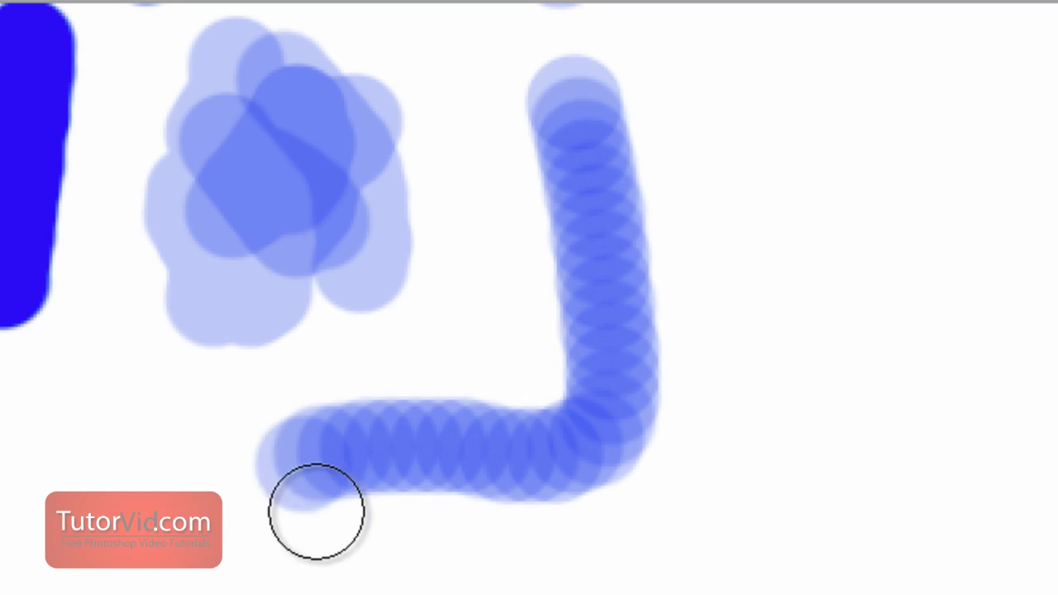
pyautogui.moveTo(314, 513); pyautogui.dragTo(868, 174)
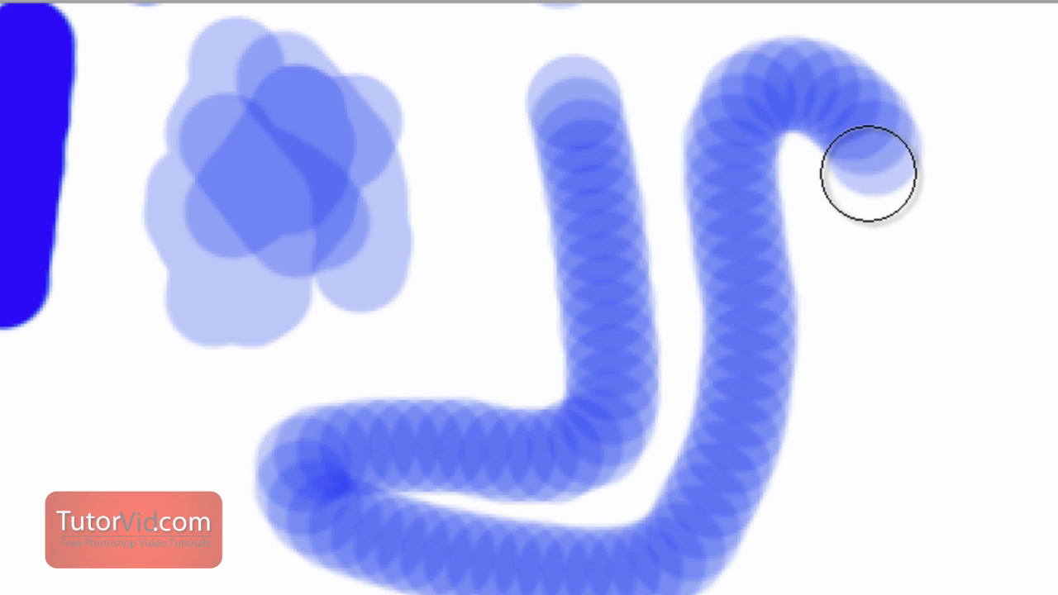
pyautogui.moveTo(868, 173); pyautogui.dragTo(687, 179)
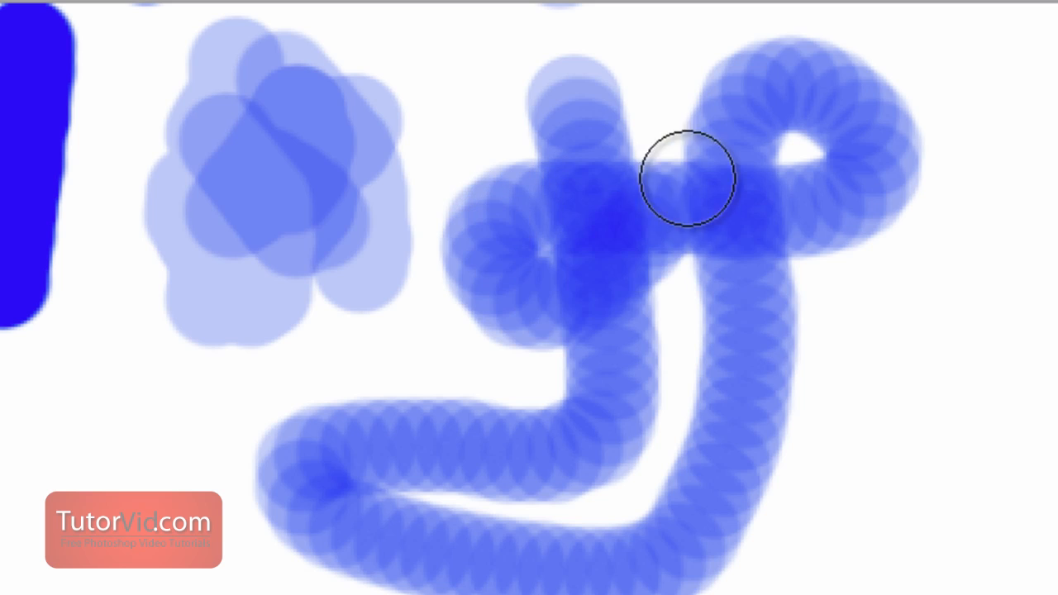
pyautogui.moveTo(306, 178)
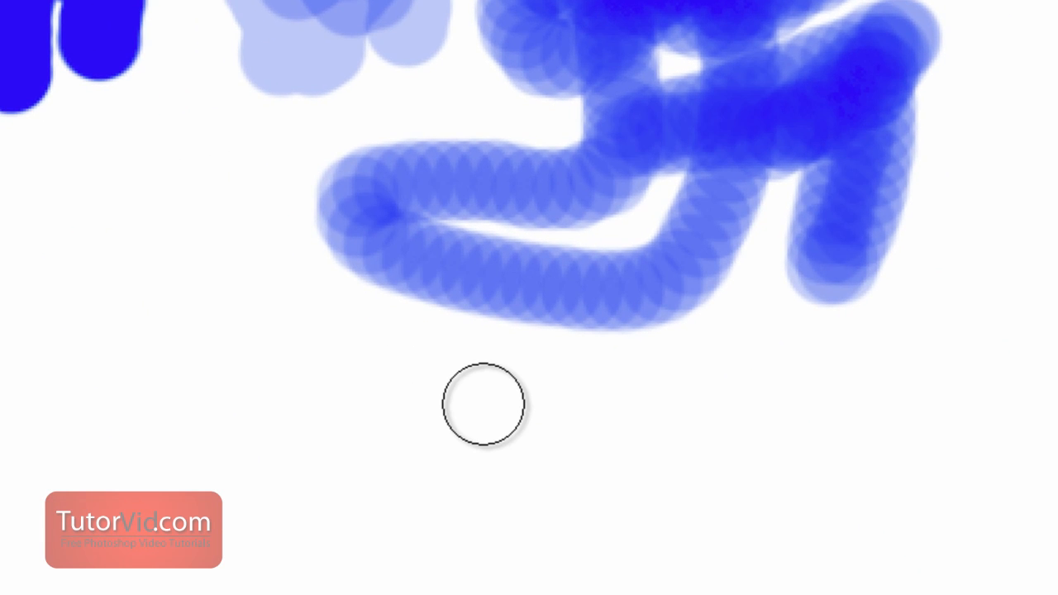
# - Paint a horizontal translucent stroke below the loop with dark build-up spots
pyautogui.moveTo(483, 406); pyautogui.dragTo(956, 433)
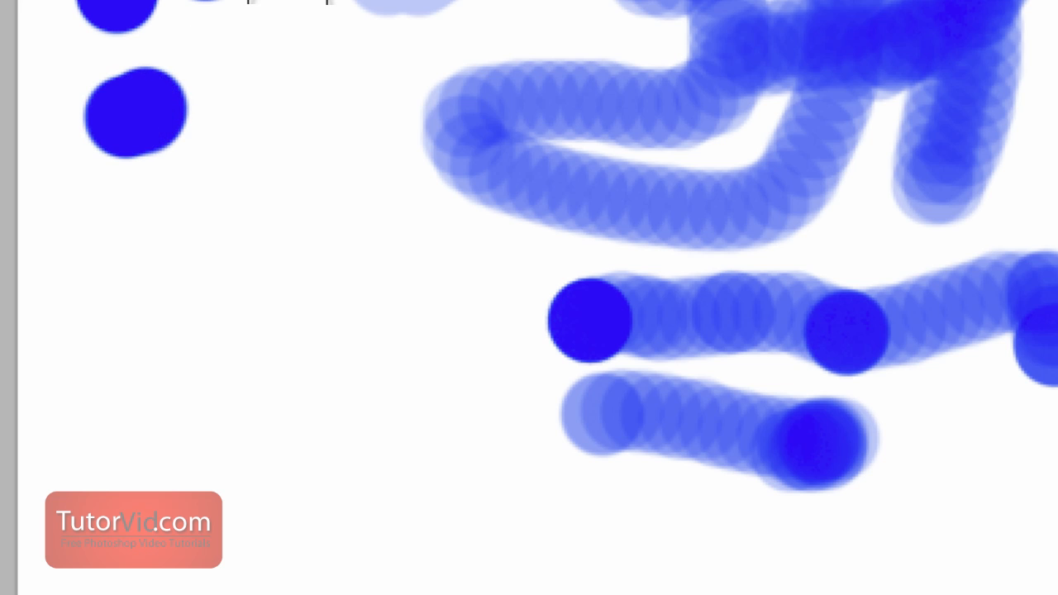
# - Set the 30-pixel brush to 0% hardness and switch on airbrush build-up
pyautogui.click(181, 68)
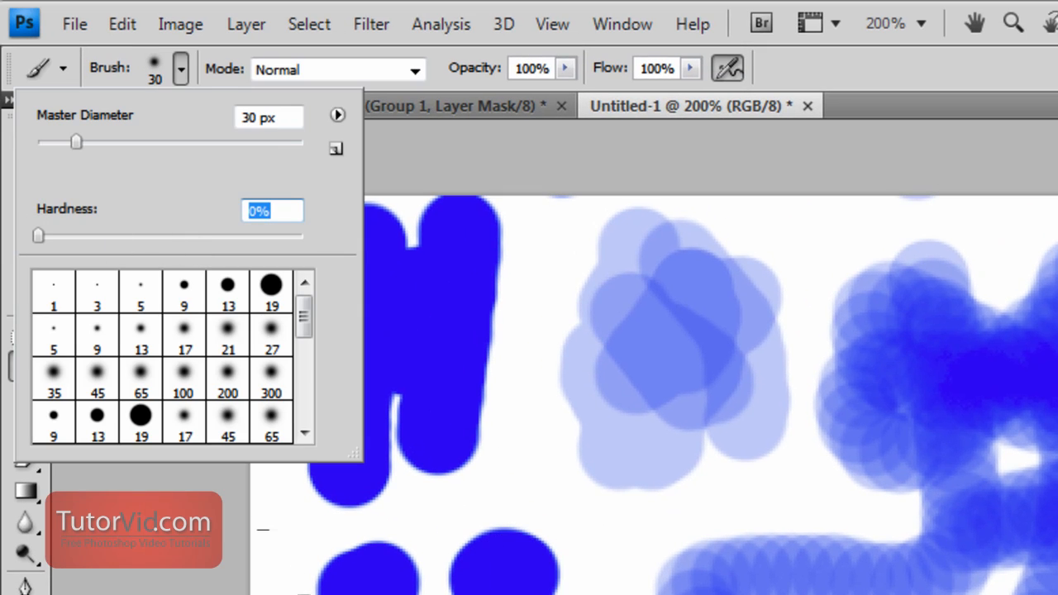
pyautogui.click(728, 68)
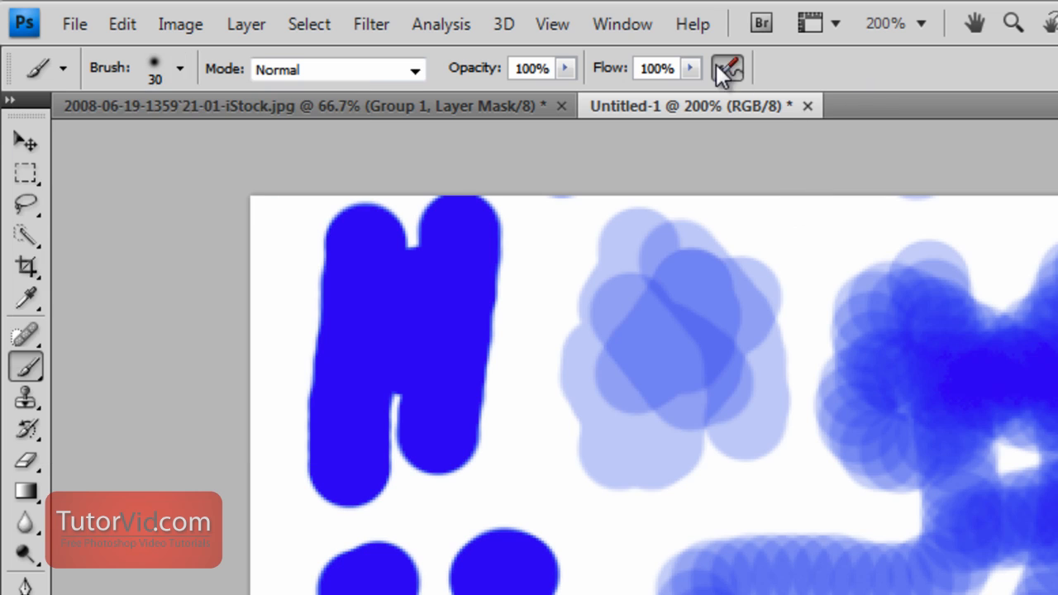